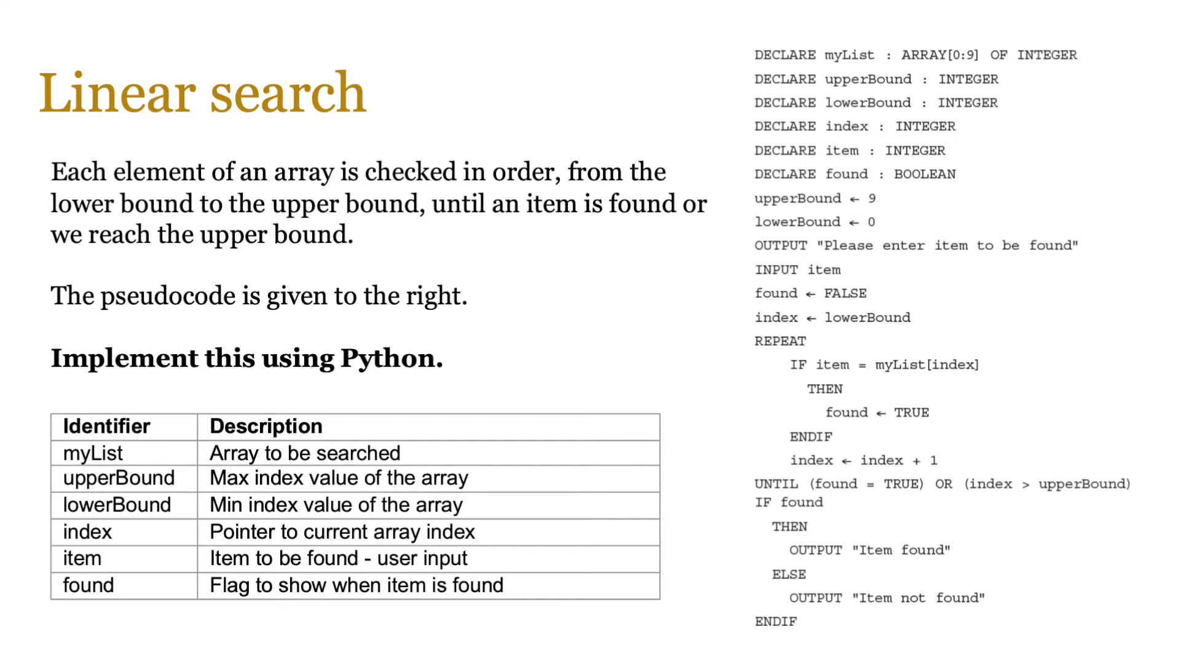
# Advance to the 'Linear search (improved version)' slide with the FOR-loop Python solution
pyautogui.press('Right')
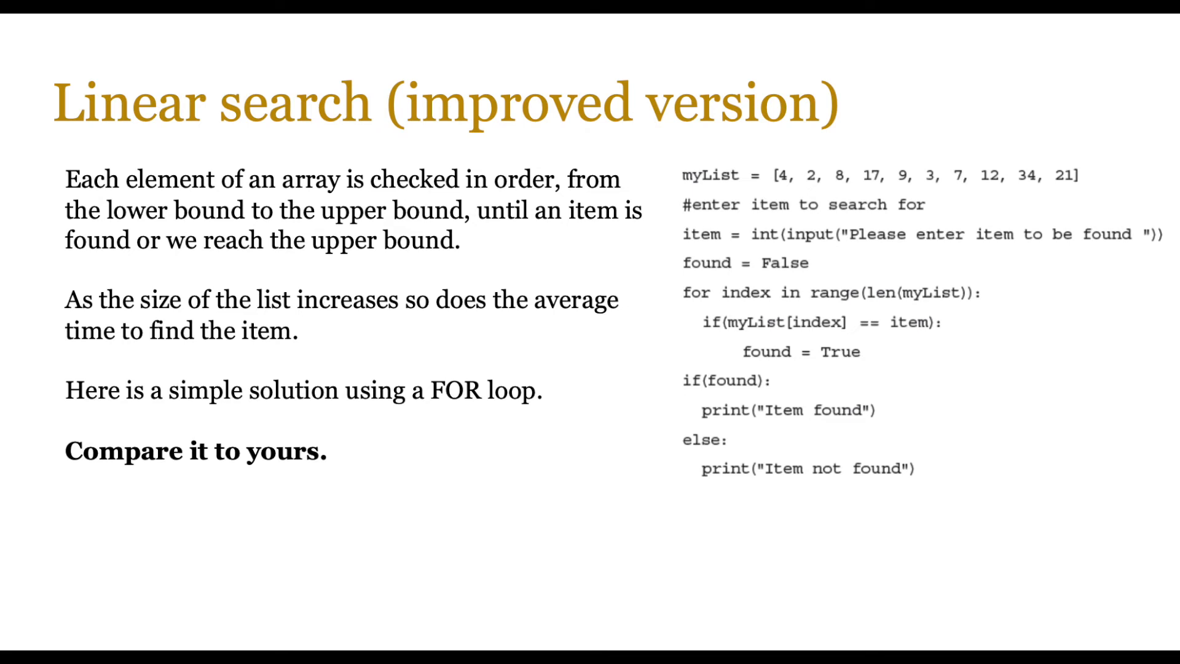